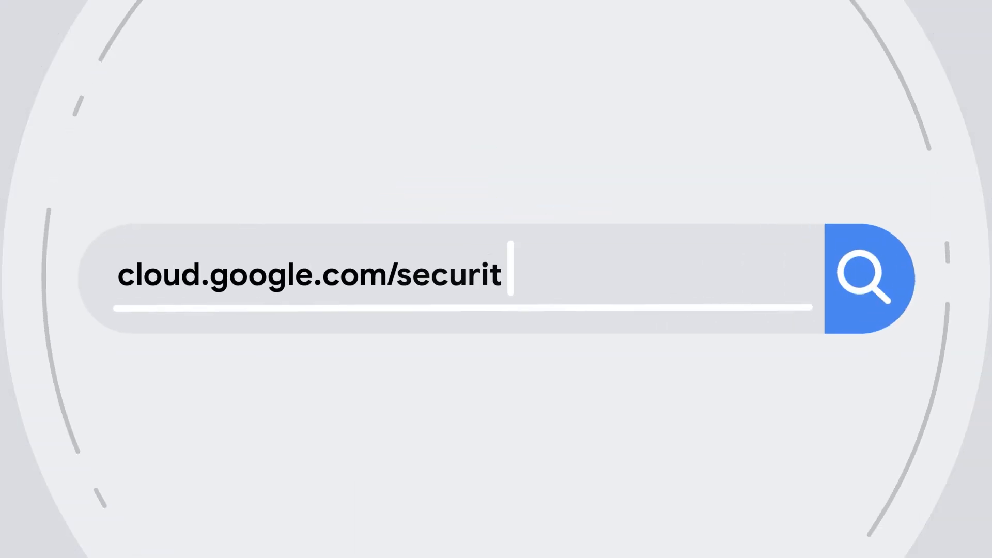
text(y-command-center)
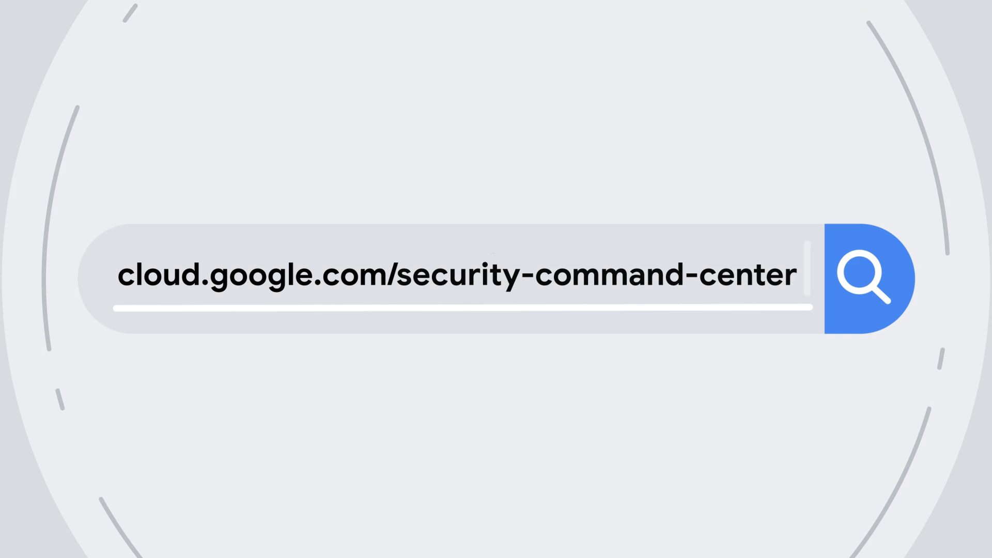